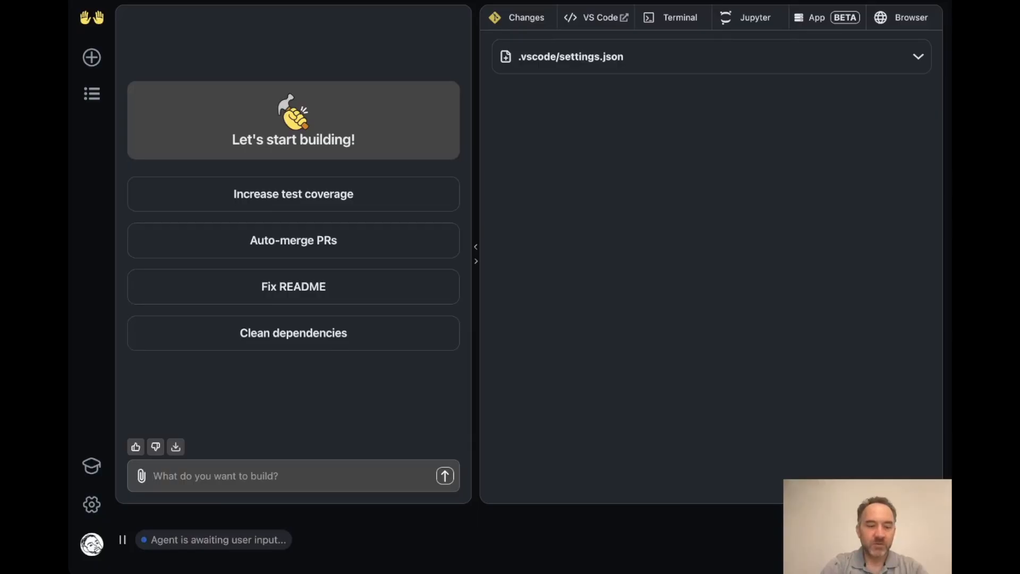
Start drafting the prompt for a cited OpenHands website with figures and plots
{"action": "left_click", "coordinate": [215, 475]}
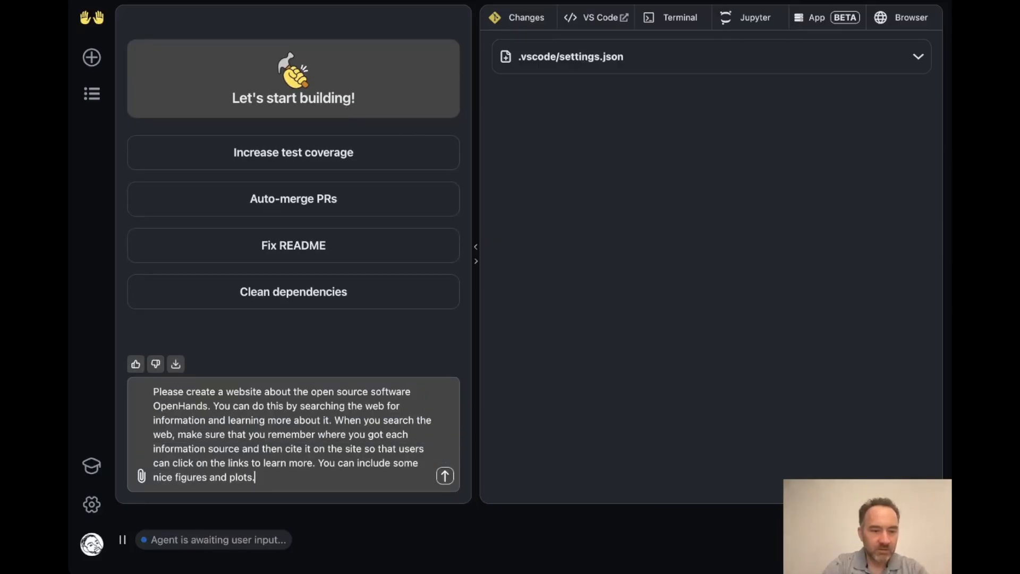
Send the website request and follow the agent's Tavily web searches into index.html
{"action": "left_click", "coordinate": [444, 475]}
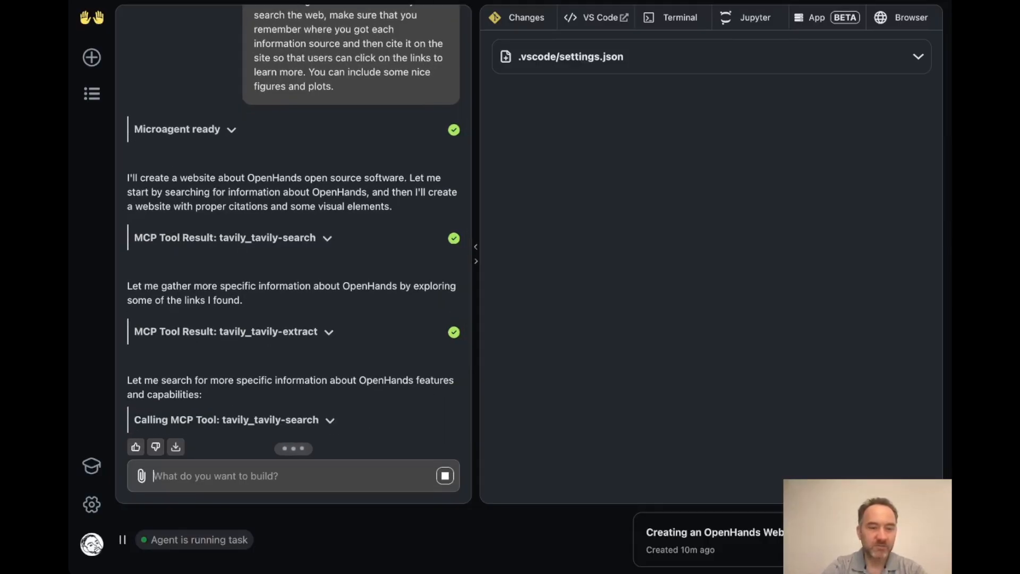
{"action": "left_click", "coordinate": [226, 237]}
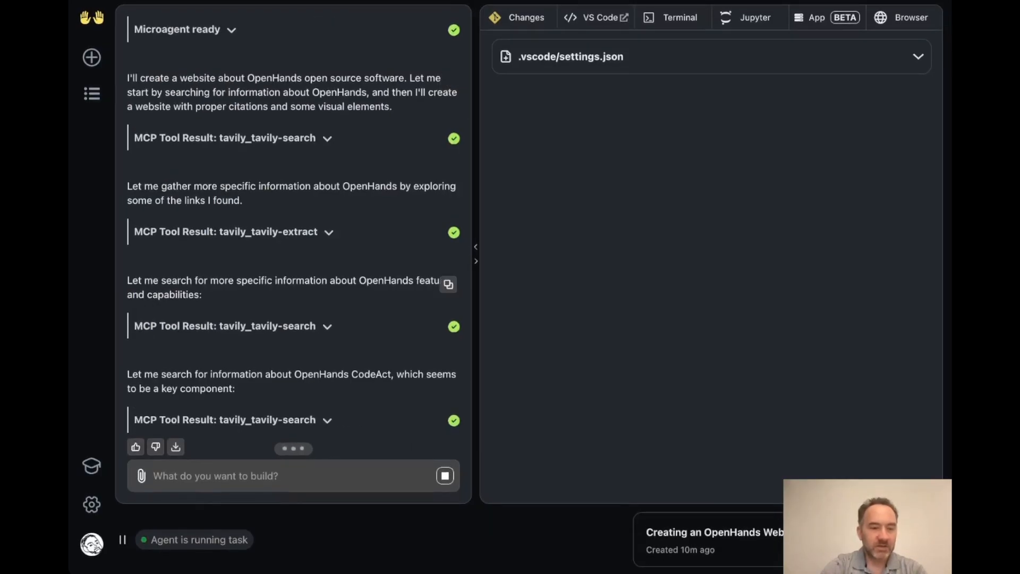
{"action": "scroll", "scroll_direction": "down", "scroll_amount": 3}
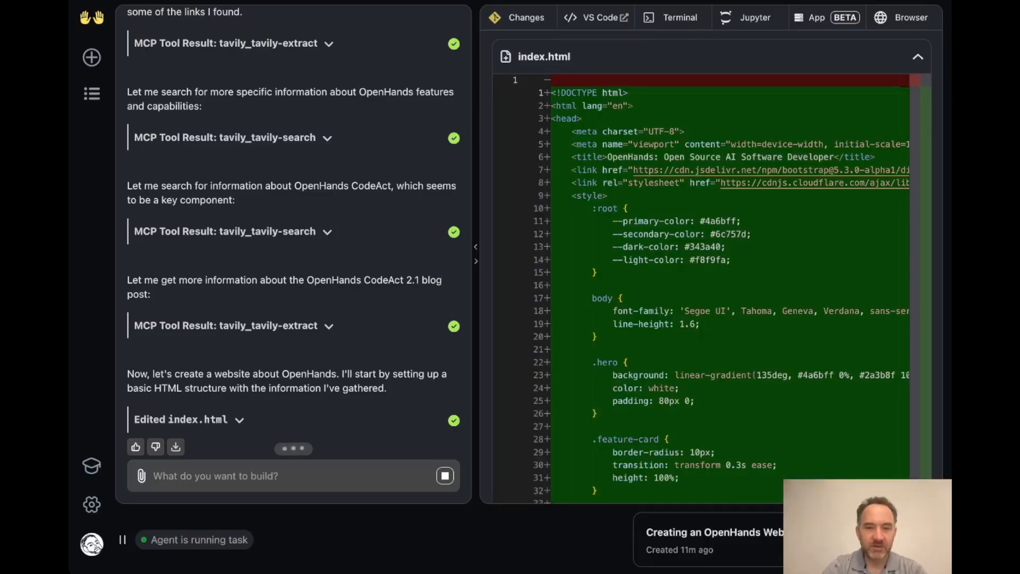
Scroll through the agent's generated index.html, styles and server code
{"action": "scroll", "scroll_direction": "down", "scroll_amount": 3}
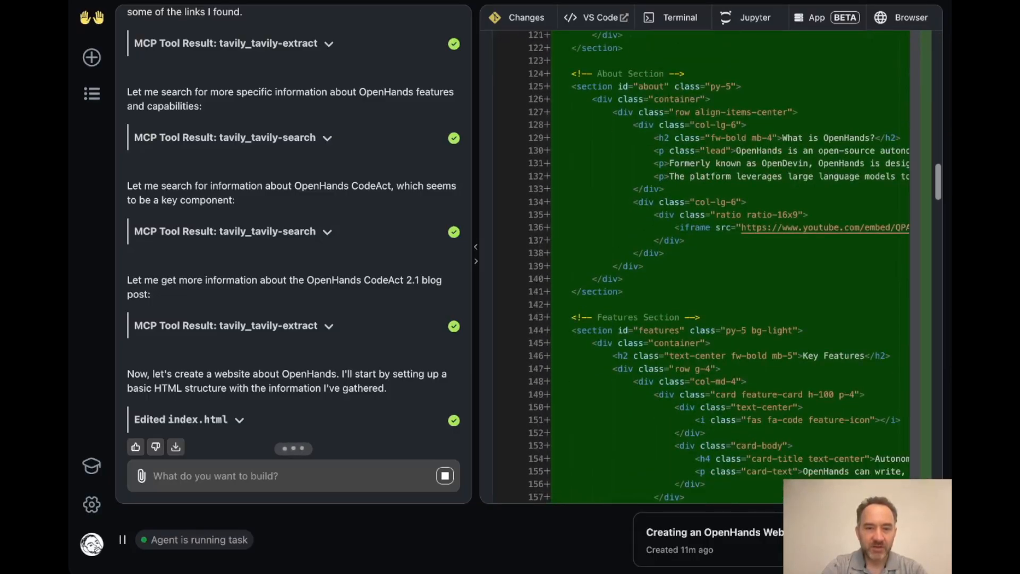
{"action": "scroll", "scroll_direction": "down", "scroll_amount": 3}
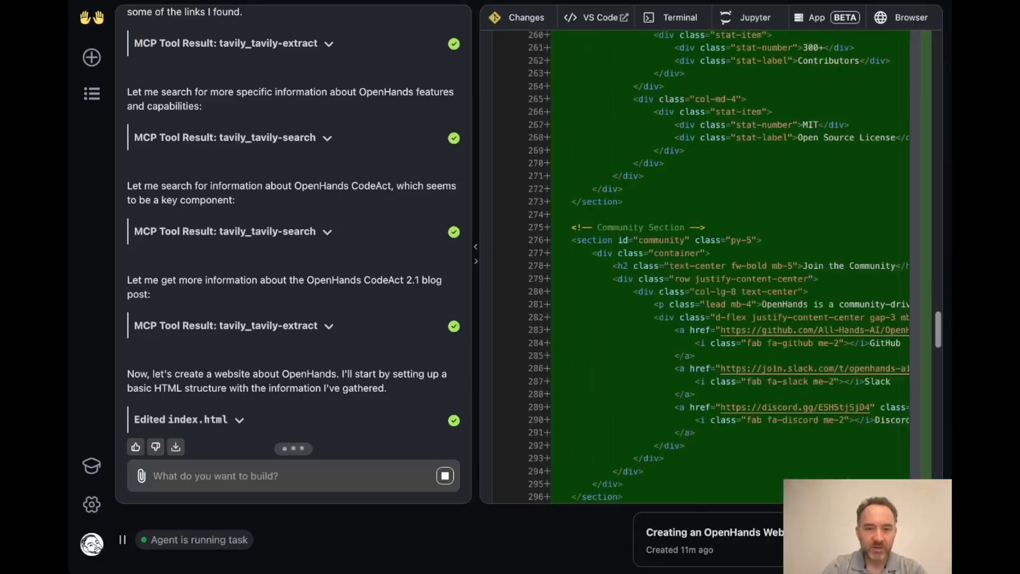
{"action": "scroll", "scroll_direction": "down", "scroll_amount": 3}
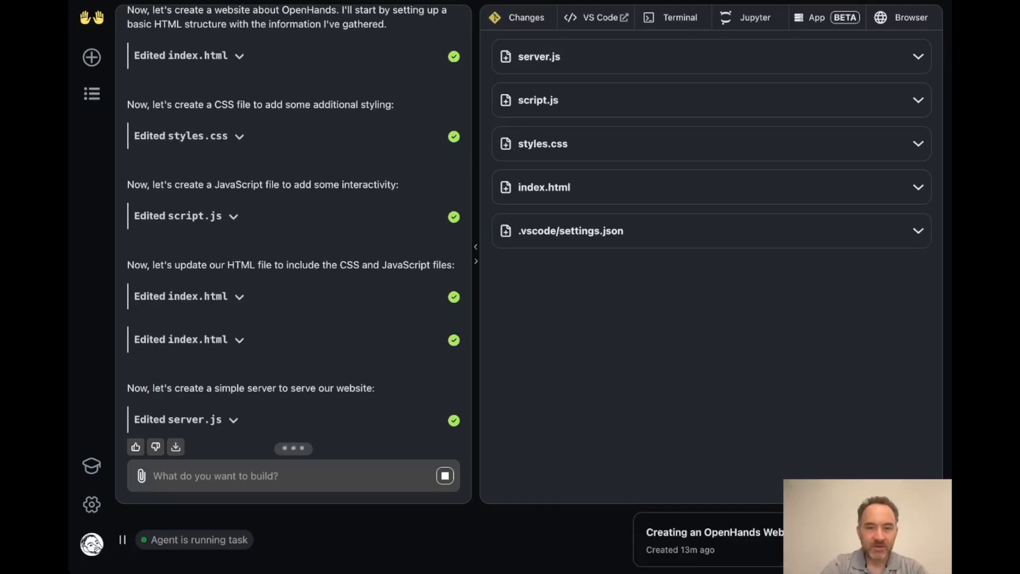
Review the package.json and server setup, then ask 'Where can I go to access the site?'
{"action": "scroll", "scroll_direction": "down", "scroll_amount": 3}
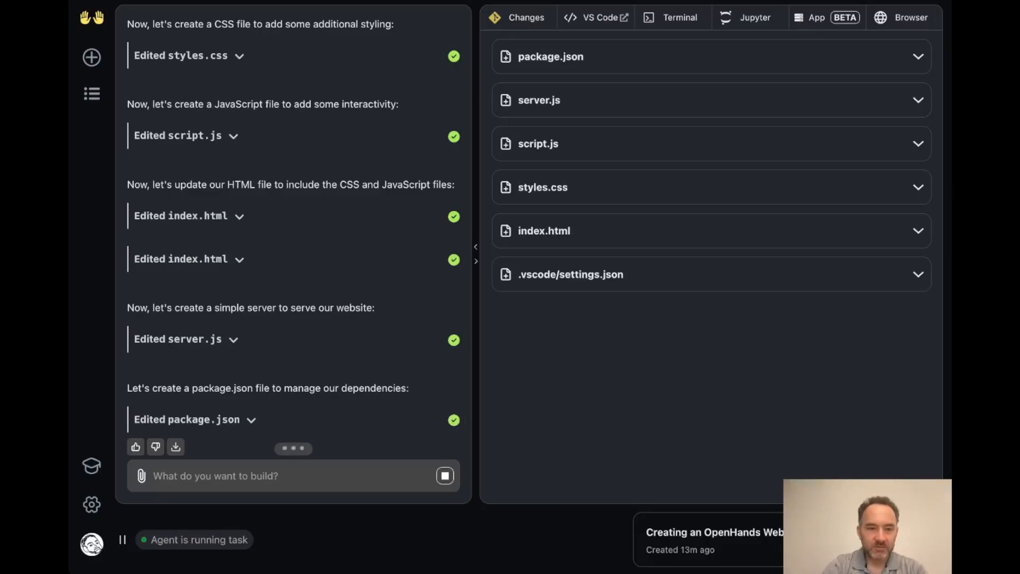
{"action": "scroll", "scroll_direction": "down", "scroll_amount": 3}
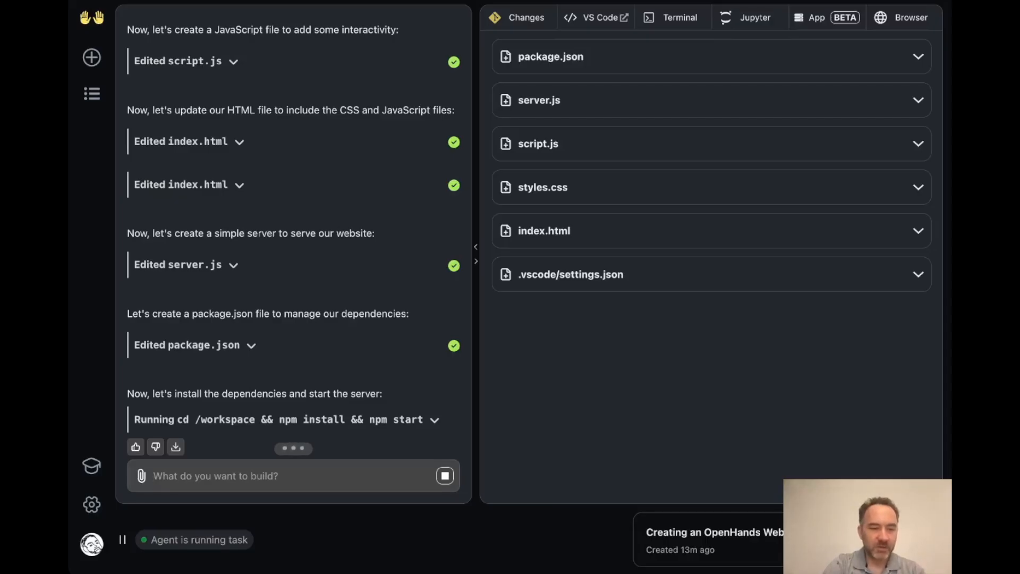
{"action": "type", "text": "Whe"}
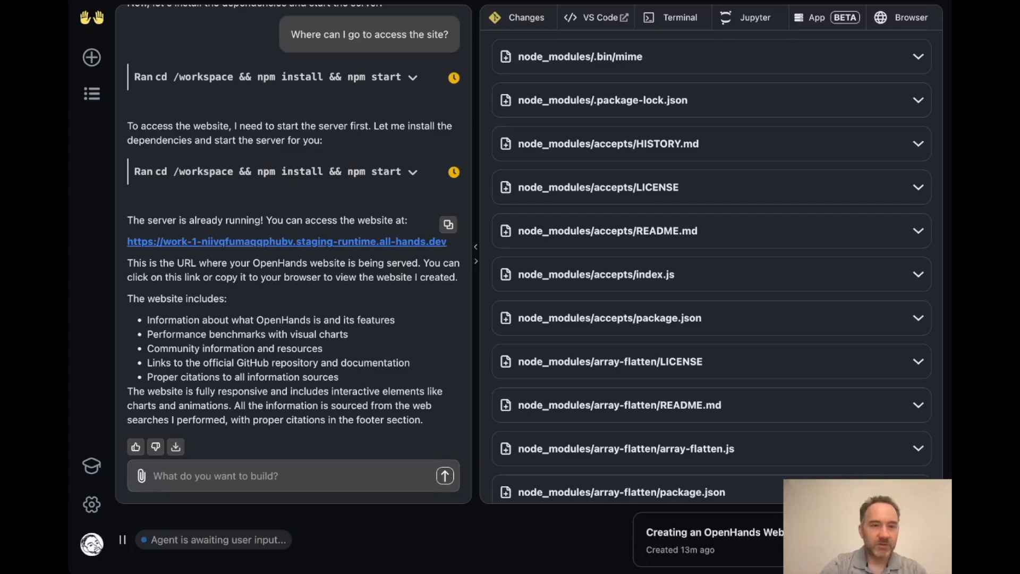
Open the staging-runtime site and scroll to the GitHub Stars and Contributors stats showing NaN
{"action": "left_click", "coordinate": [287, 241]}
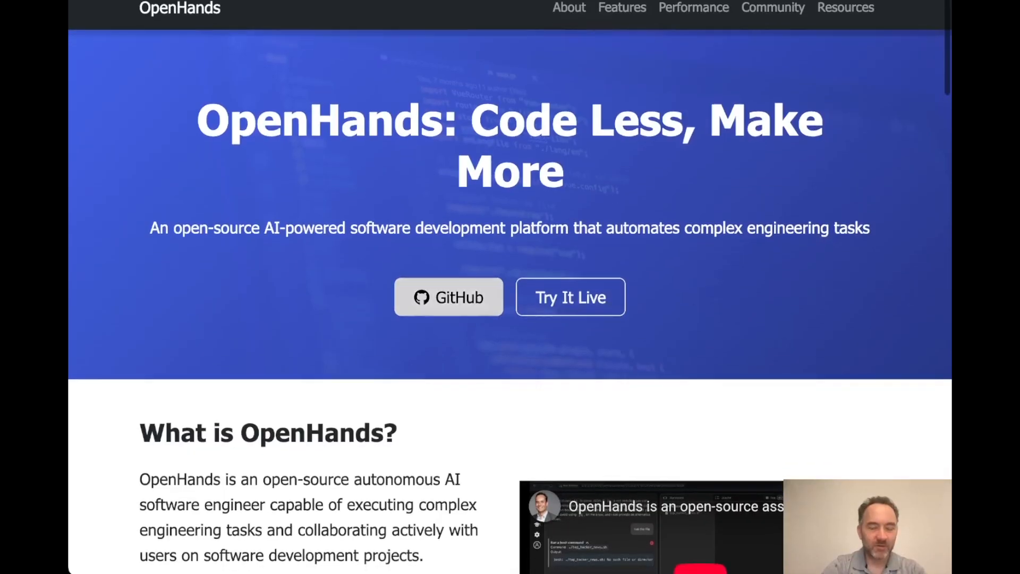
{"action": "scroll", "scroll_direction": "down", "scroll_amount": 3}
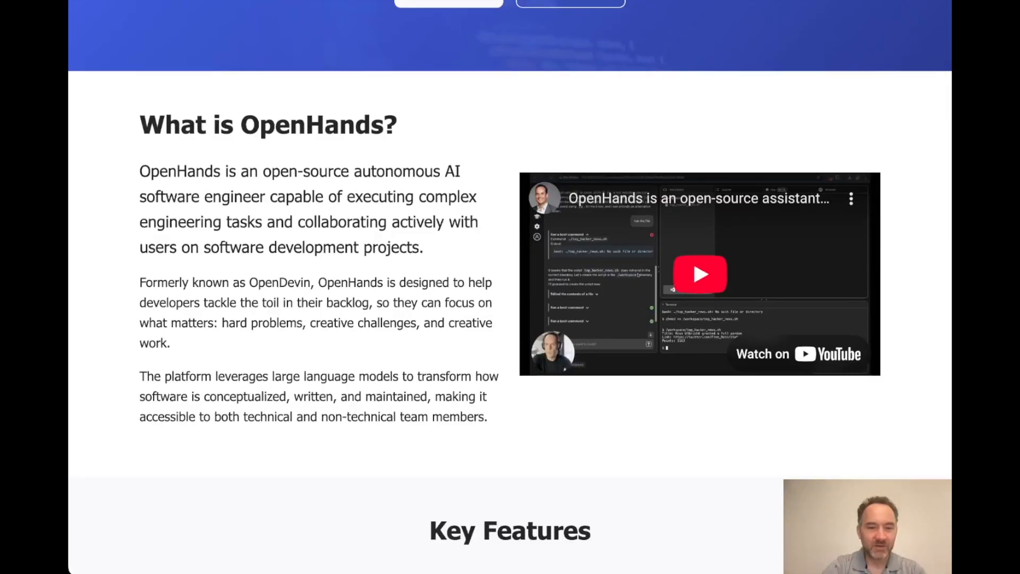
{"action": "scroll", "scroll_direction": "down", "scroll_amount": 3}
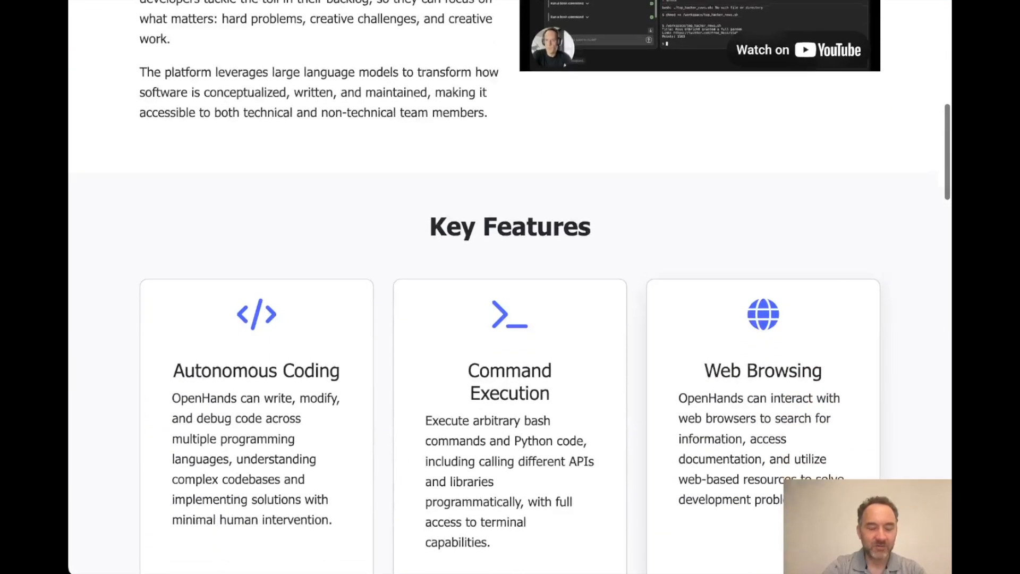
{"action": "scroll", "scroll_direction": "down", "scroll_amount": 3}
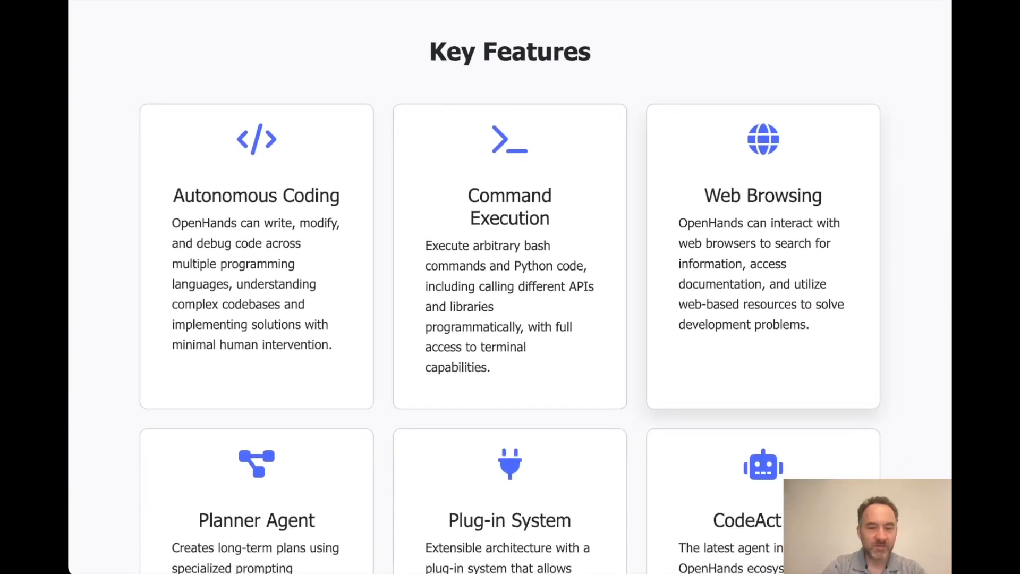
{"action": "scroll", "scroll_direction": "down", "scroll_amount": 3}
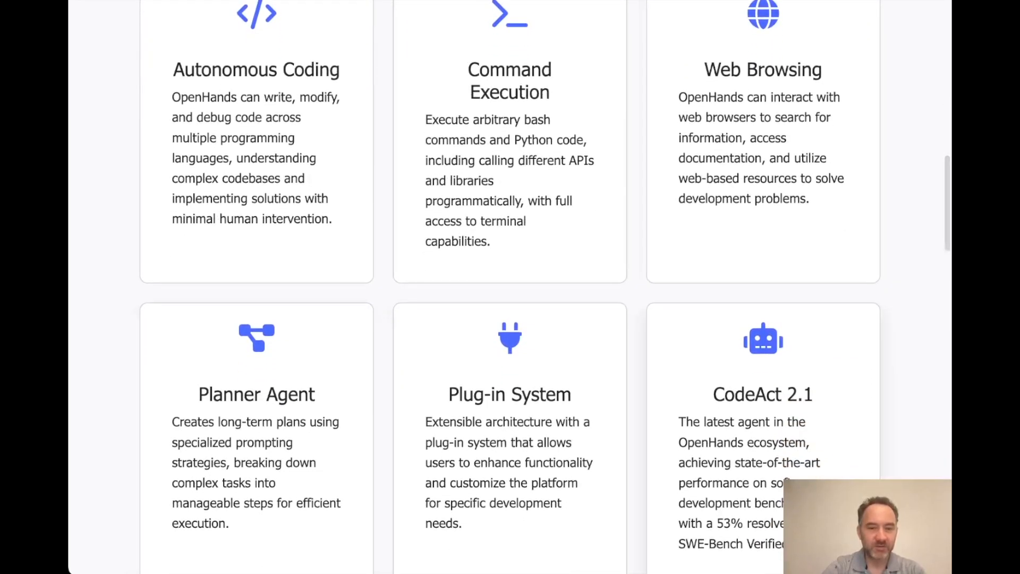
{"action": "scroll", "scroll_direction": "down", "scroll_amount": 3}
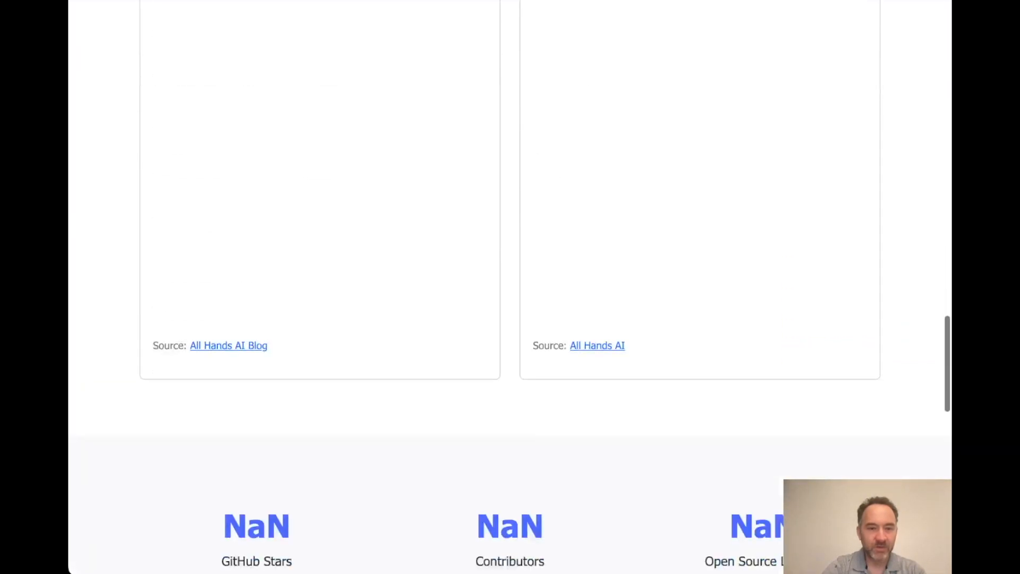
{"action": "scroll", "scroll_direction": "down", "scroll_amount": 3}
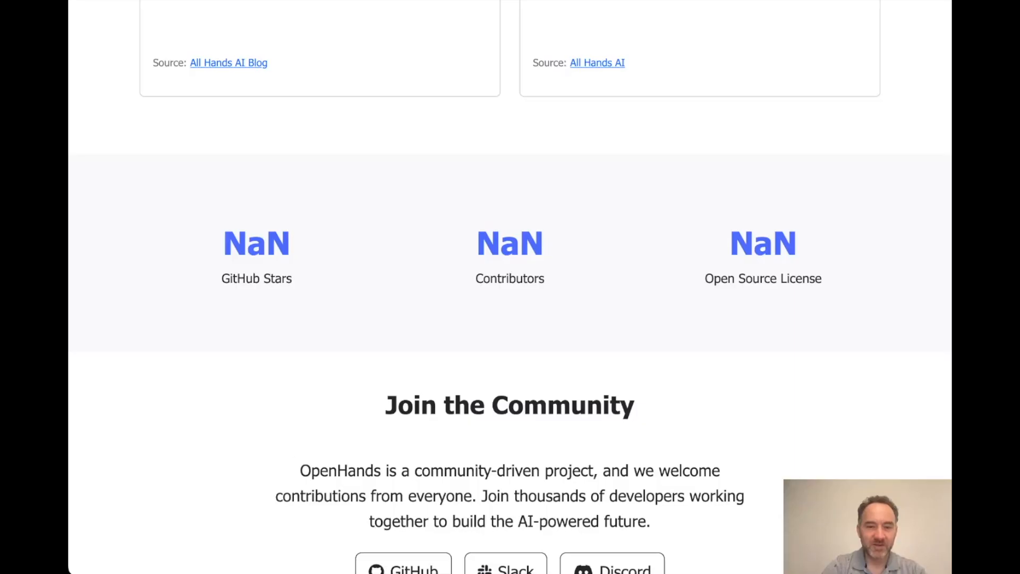
{"action": "scroll", "scroll_direction": "down", "scroll_amount": 3}
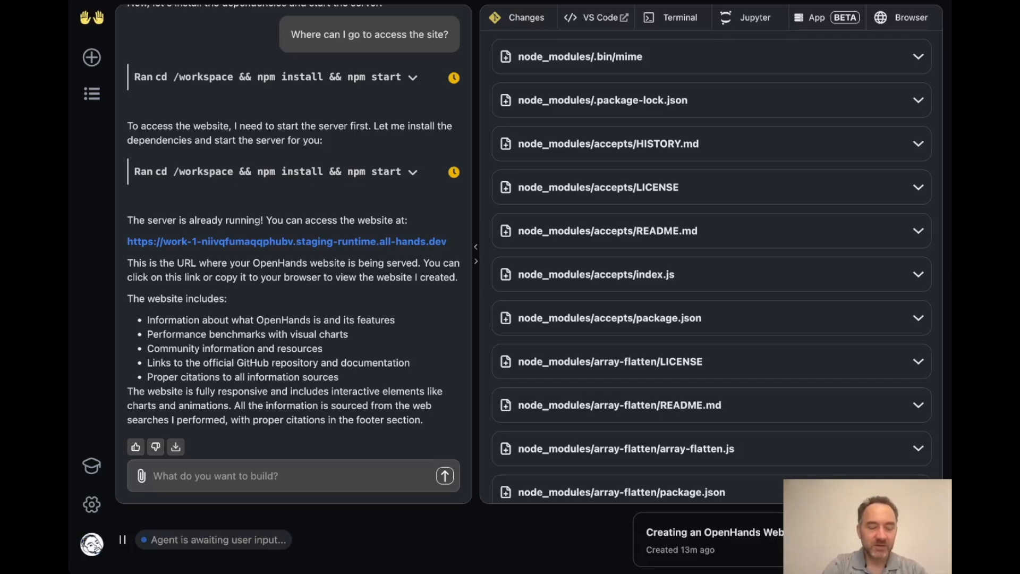
Report missing contributors, asking the agent to use the GitHub API, and send with the NaN screenshot
{"action": "type", "text": "It seems"}
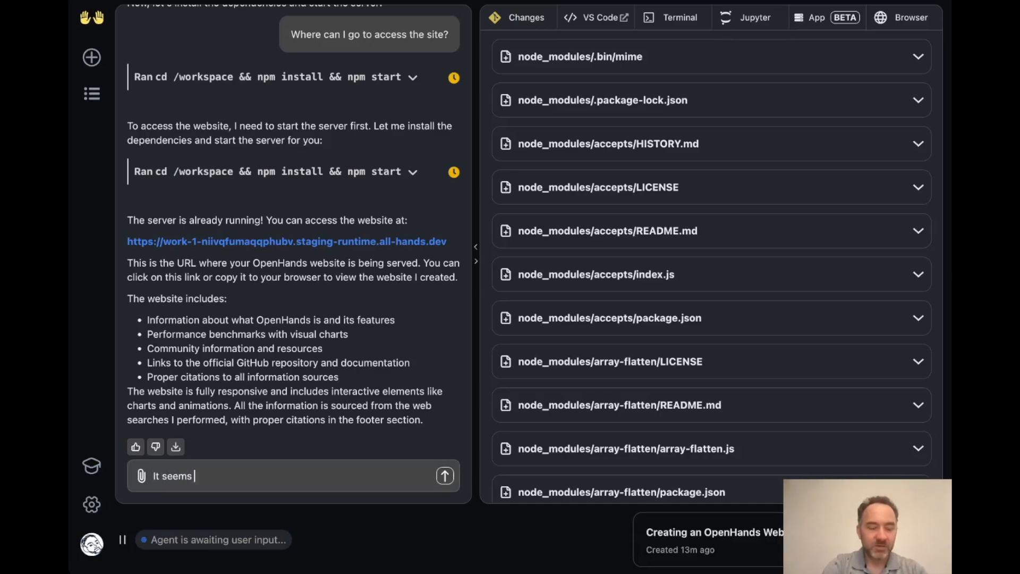
{"action": "type", "text": "like our contributors are not being logged properly, make sure that you can"}
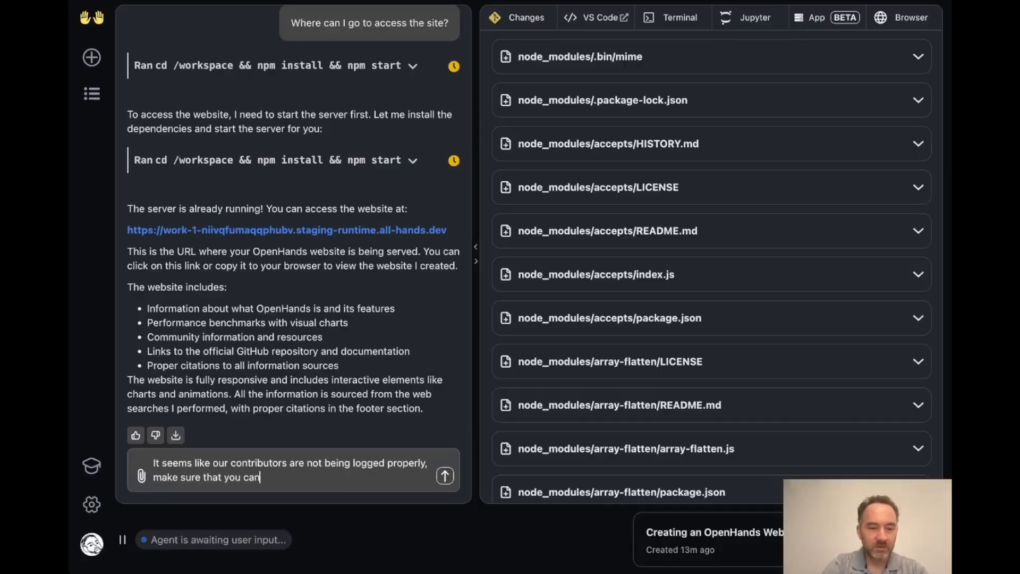
{"action": "type", "text": "use the github api to gather them"}
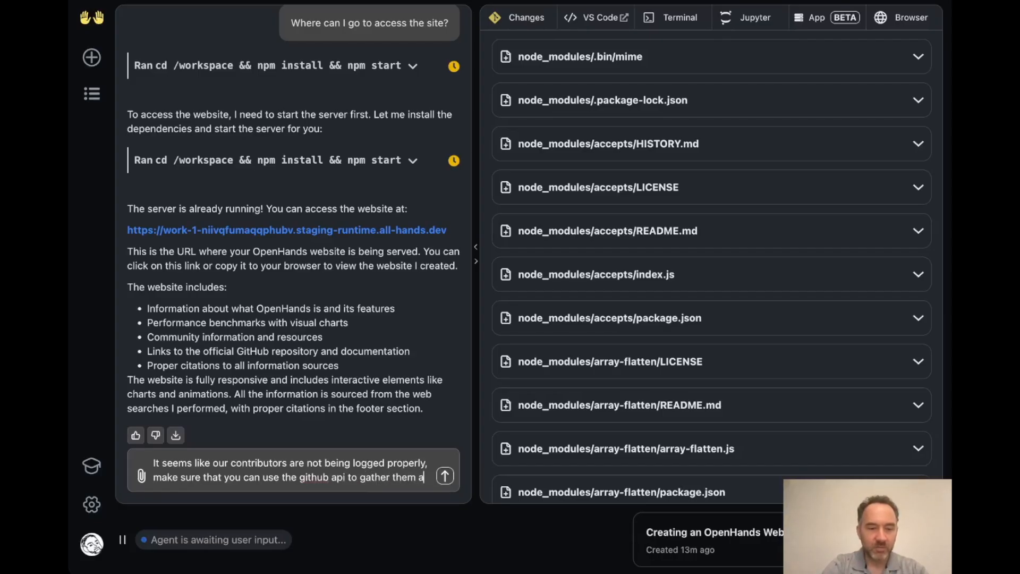
{"action": "type", "text": "appropriately."}
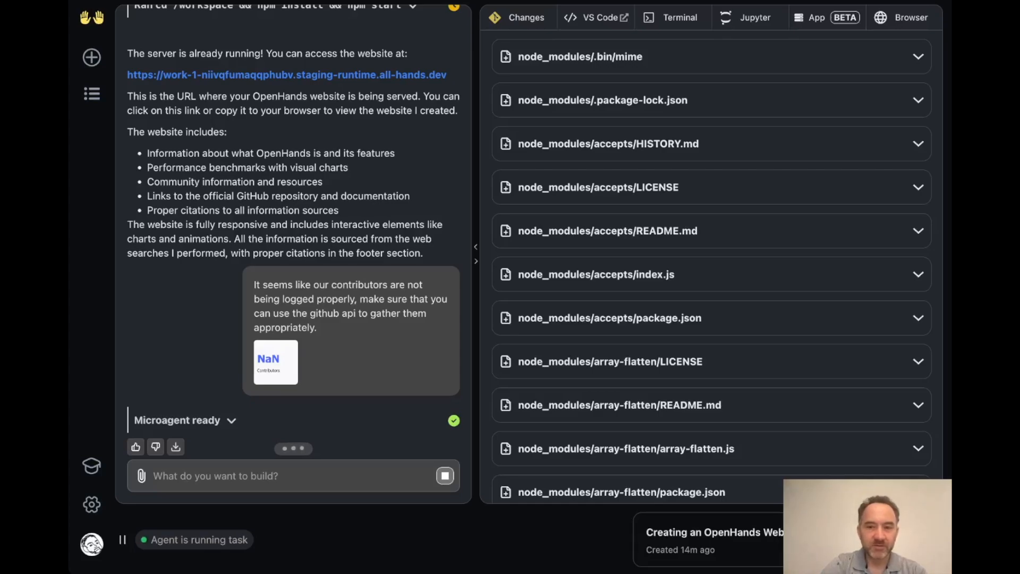
Follow the agent creating contributors.js and editing index.html
{"action": "scroll", "scroll_direction": "down", "scroll_amount": 3}
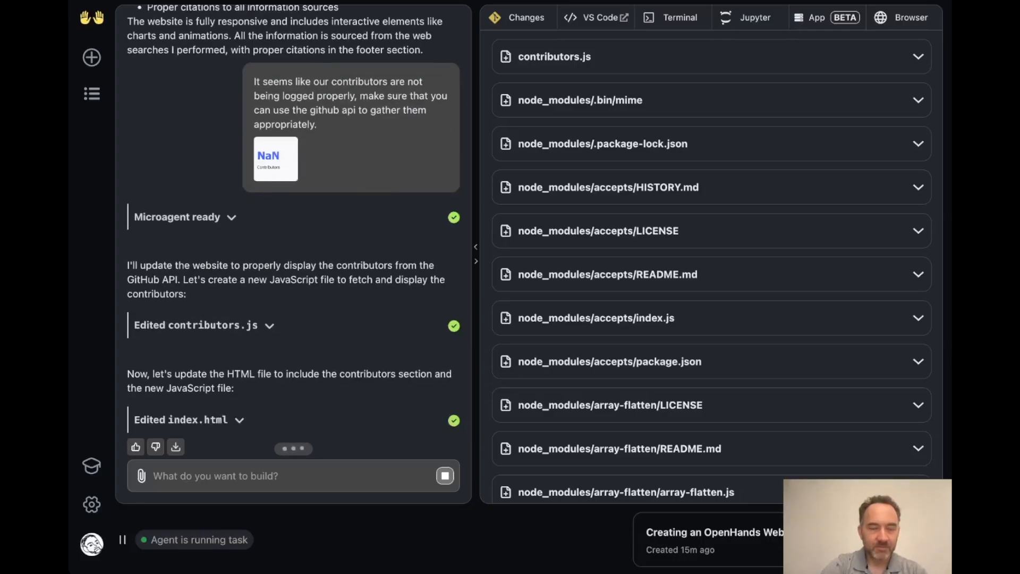
{"action": "scroll", "scroll_direction": "down", "scroll_amount": 3}
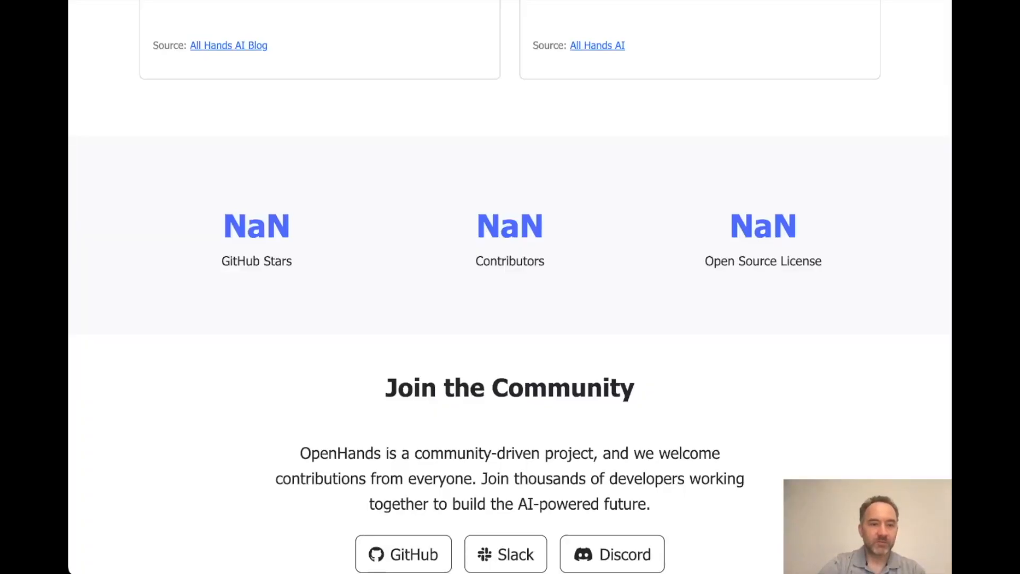
Scroll the refreshed site: 57,339 stars, 100 contributors, MIT License, contributor avatar grid
{"action": "scroll", "scroll_direction": "down", "scroll_amount": 3}
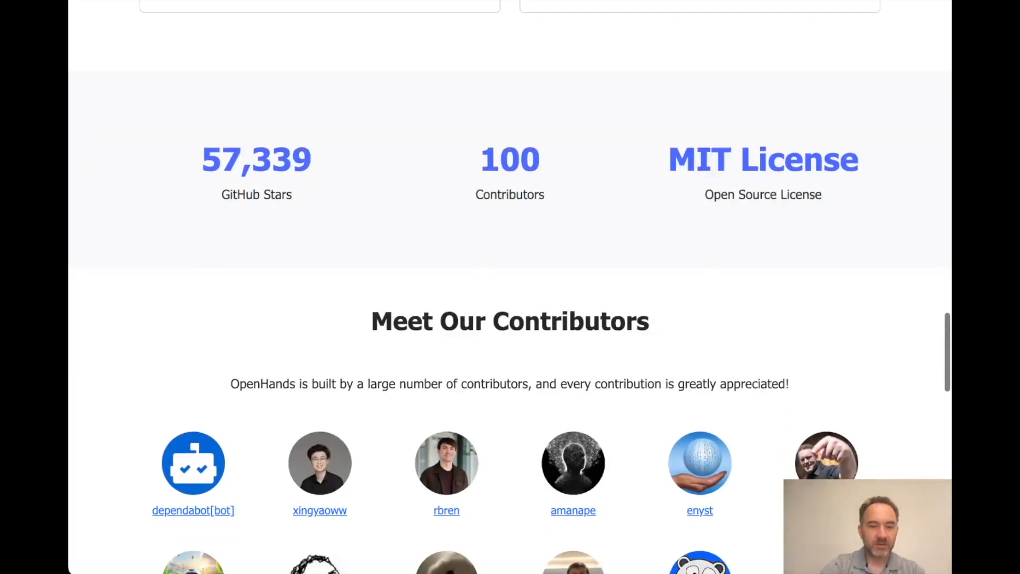
{"action": "scroll", "scroll_direction": "down", "scroll_amount": 3}
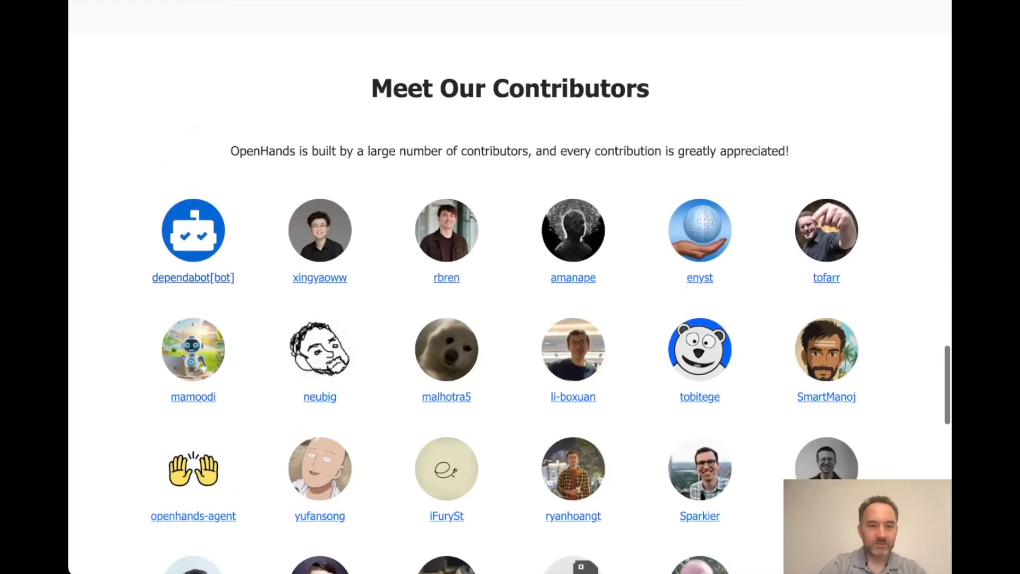
{"action": "scroll", "scroll_direction": "down", "scroll_amount": 3}
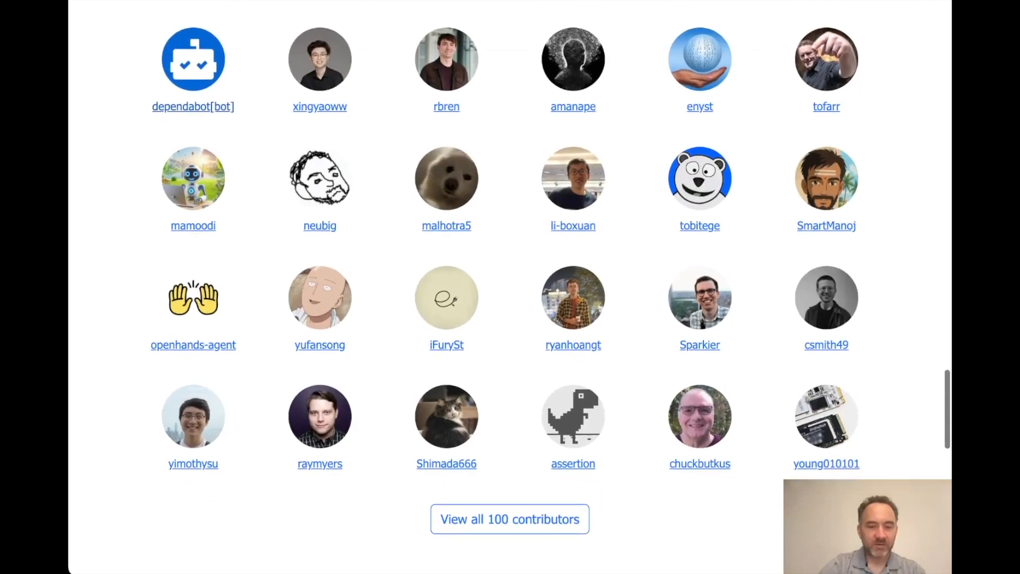
{"action": "scroll", "scroll_direction": "up", "scroll_amount": 3}
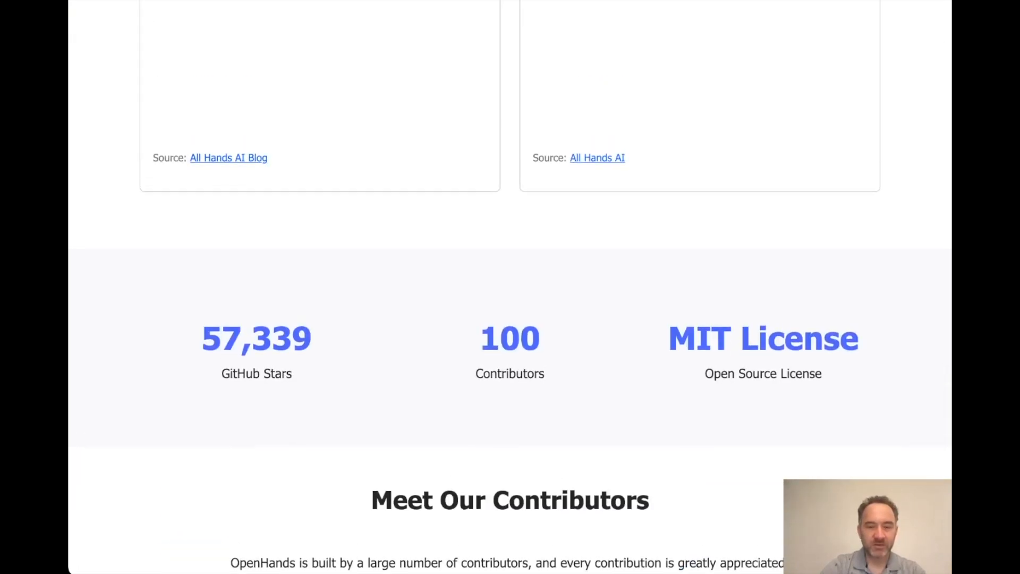
{"action": "scroll", "scroll_direction": "down", "scroll_amount": 3}
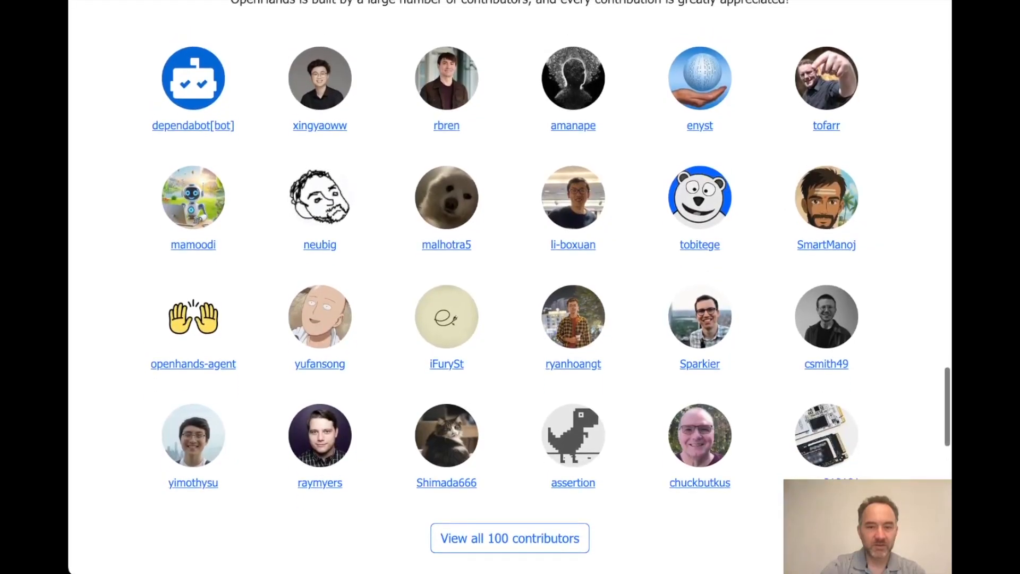
{"action": "scroll", "scroll_direction": "down", "scroll_amount": 3}
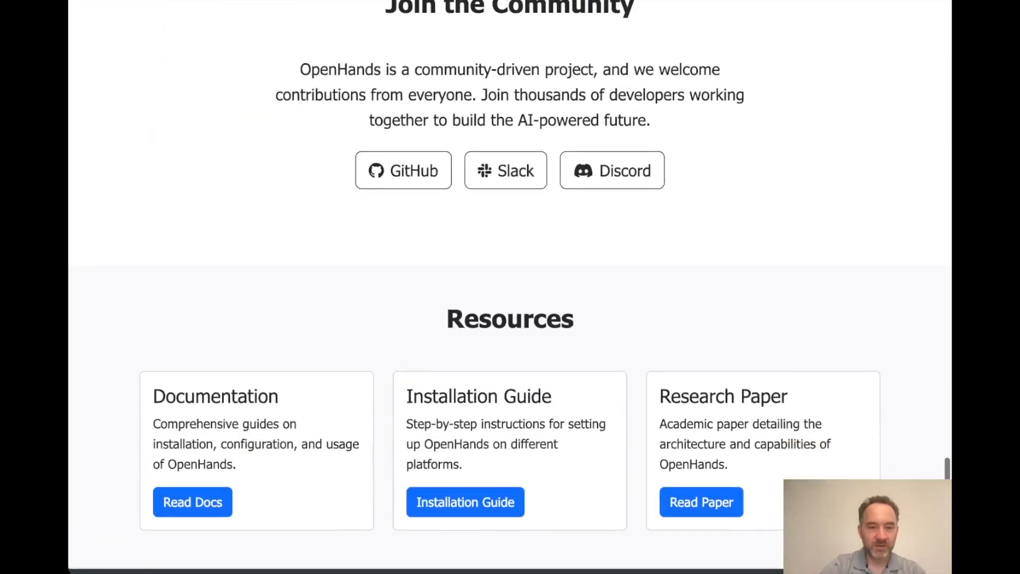